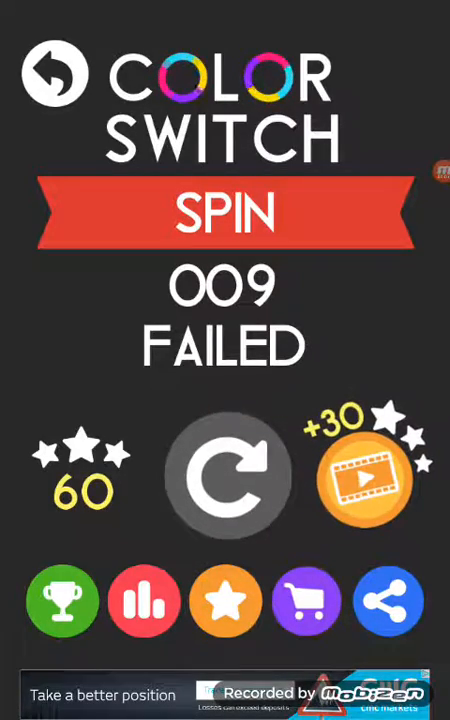
- Retry Spin level 9 twice from the failed screen, then attempt level 10 until failing
left_click(228, 476)
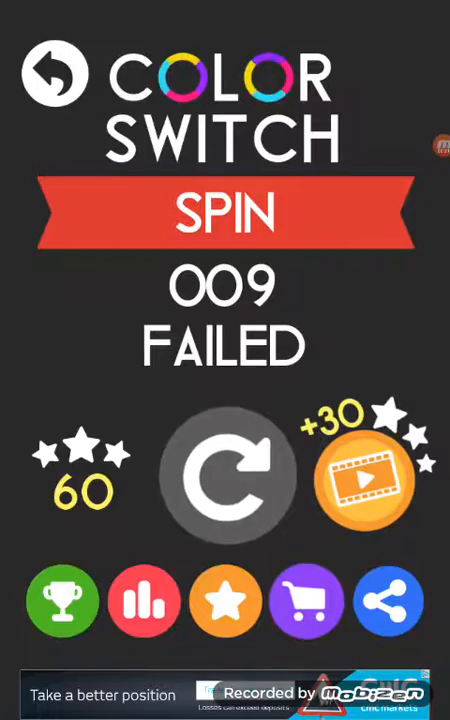
left_click(228, 476)
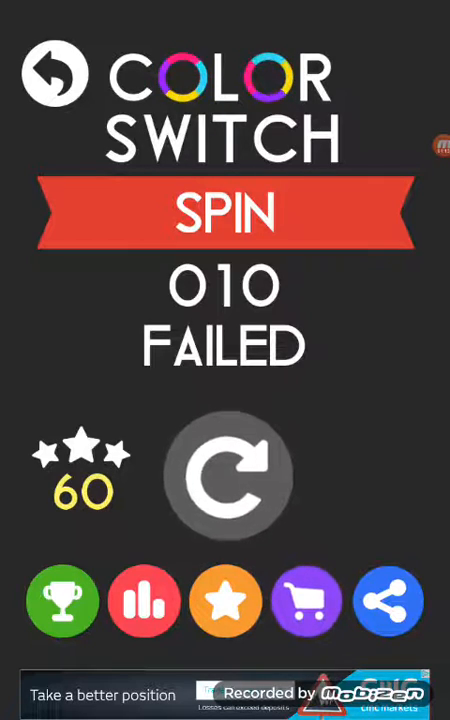
left_click(228, 476)
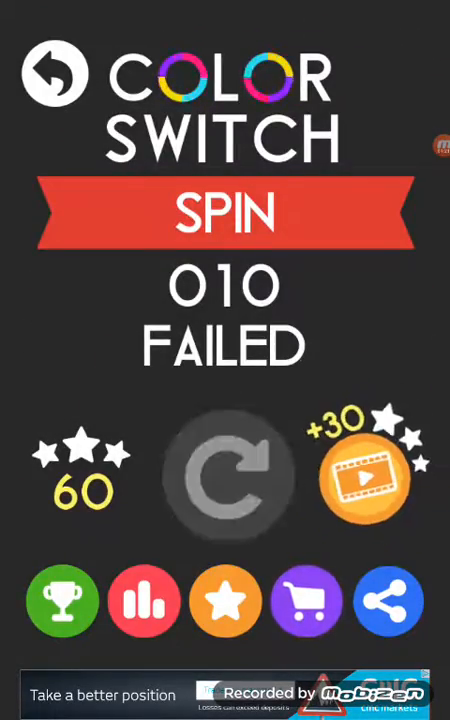
left_click(228, 476)
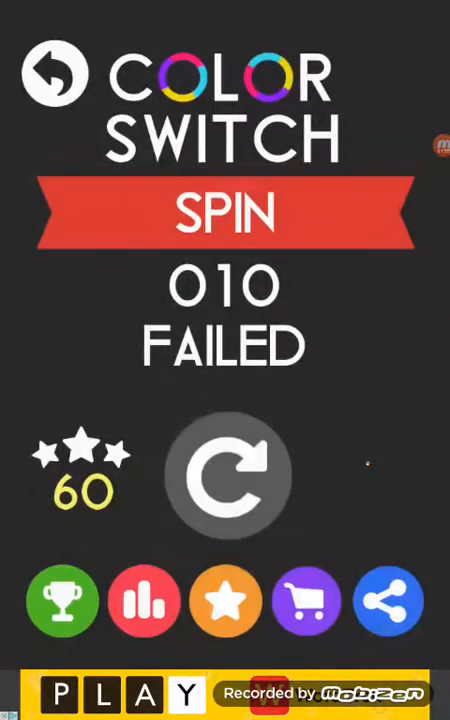
left_click(224, 476)
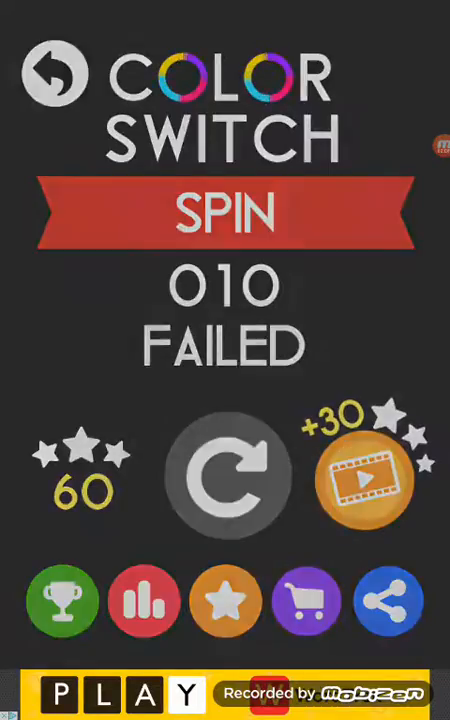
left_click(228, 476)
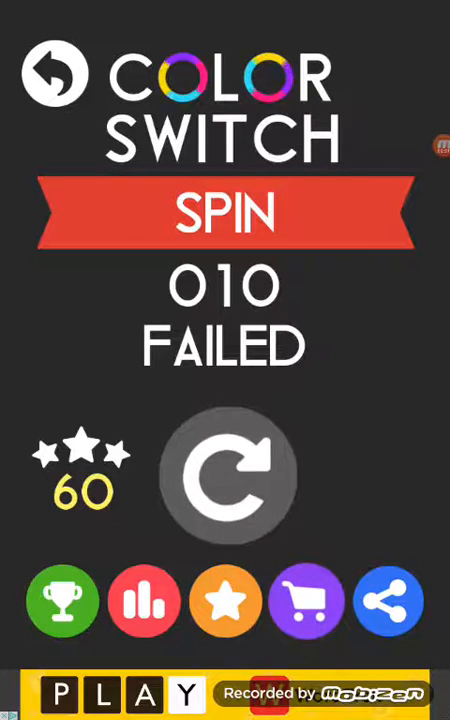
left_click(228, 476)
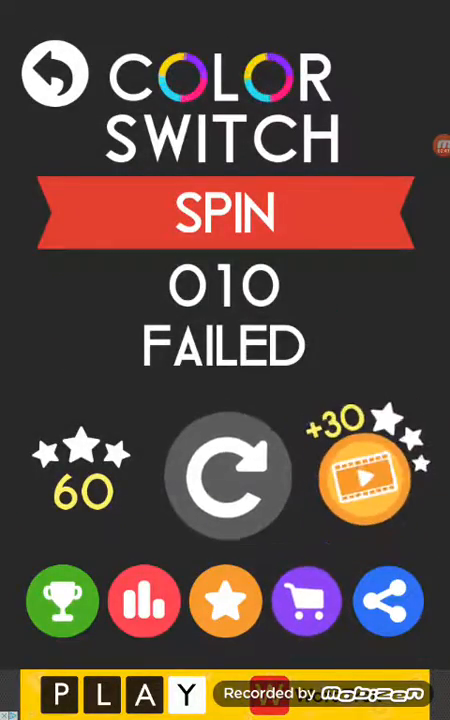
left_click(224, 476)
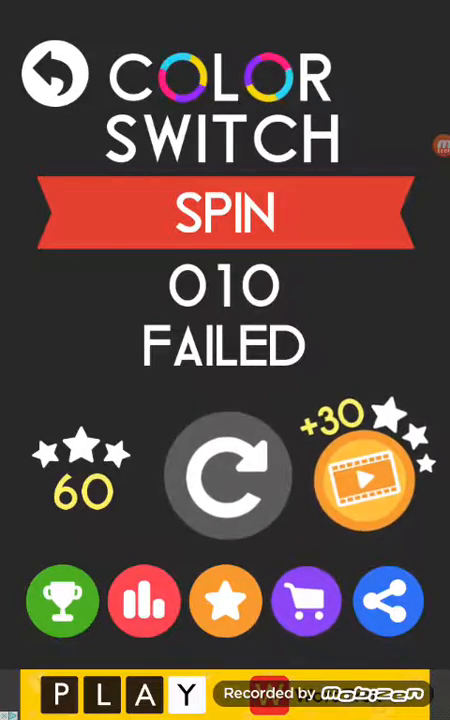
- Restart and clear Spin level 10, then continue into level 11 and complete it
left_click(224, 476)
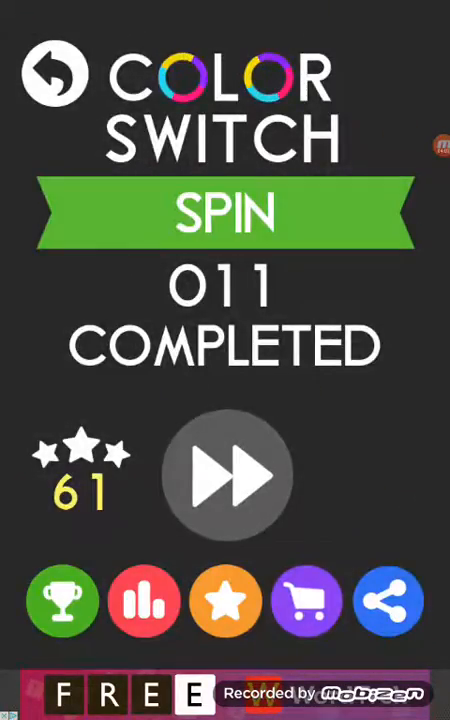
left_click(224, 474)
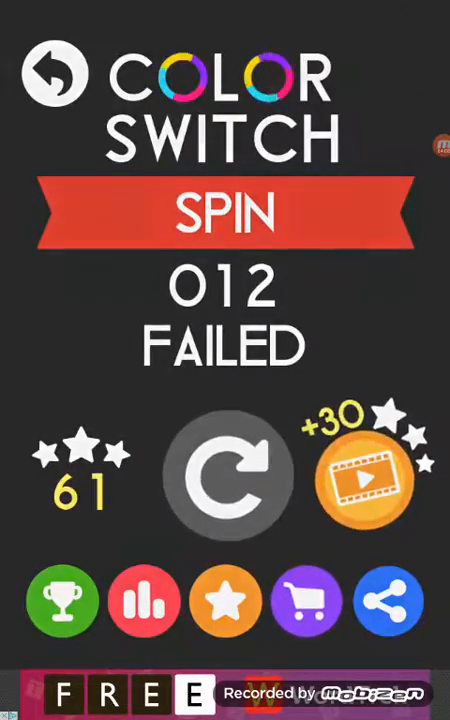
left_click(228, 476)
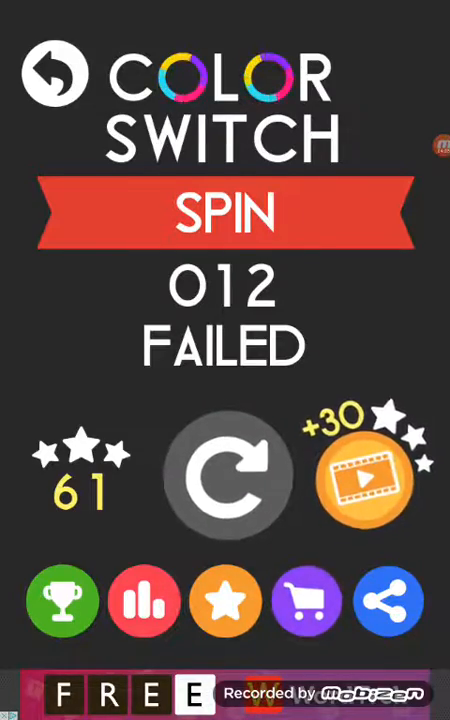
left_click(228, 476)
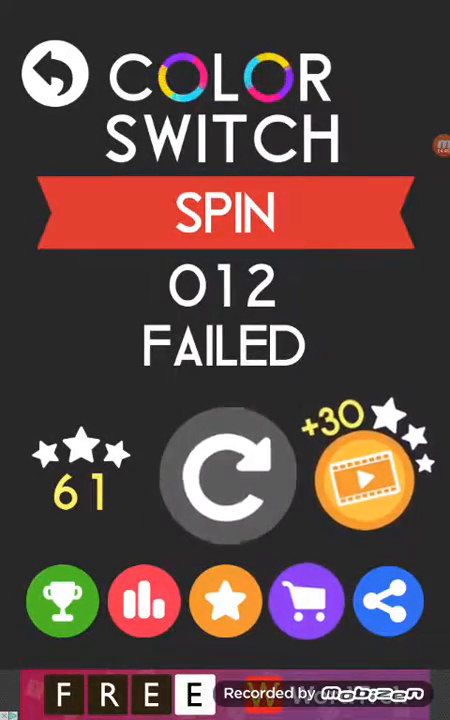
left_click(228, 474)
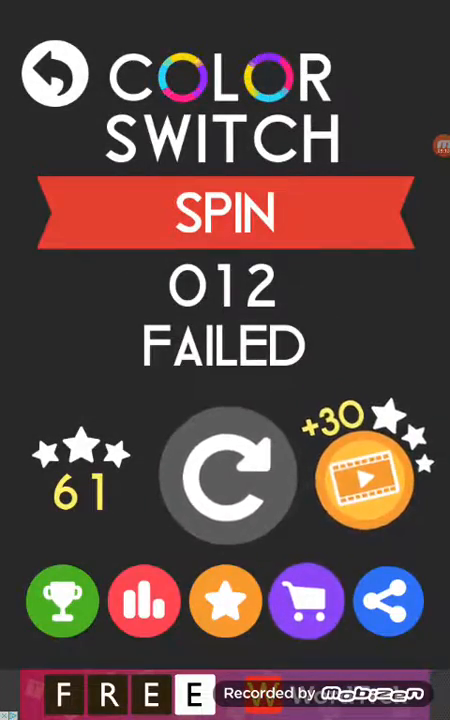
- Retry Spin level 12 until cleared, then continue to level 13
left_click(228, 476)
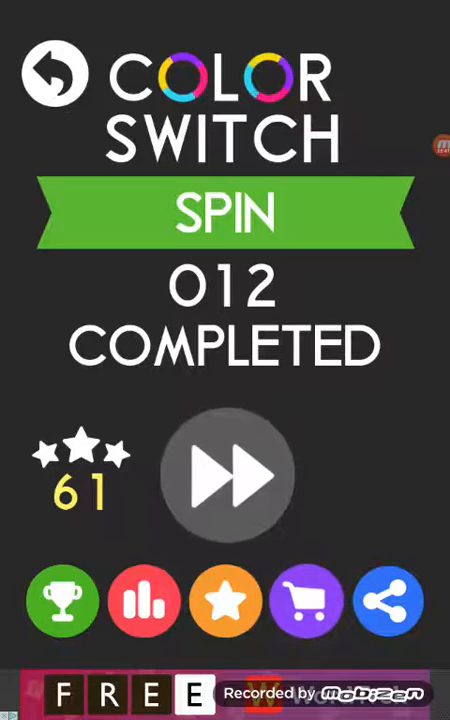
left_click(228, 476)
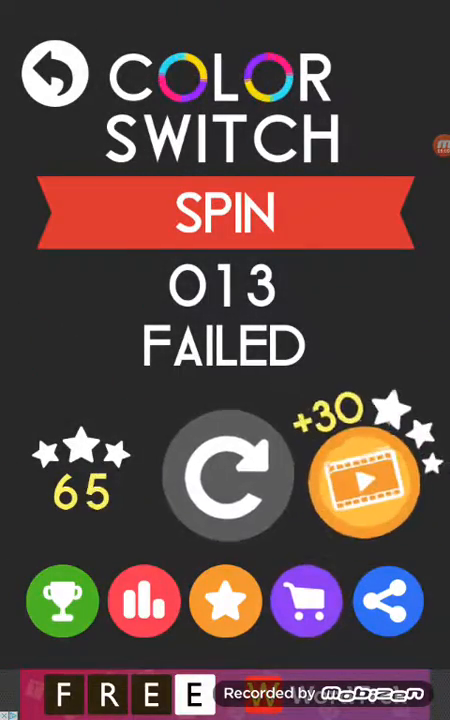
- Retry Spin level 13 twice after each failed attempt
left_click(224, 476)
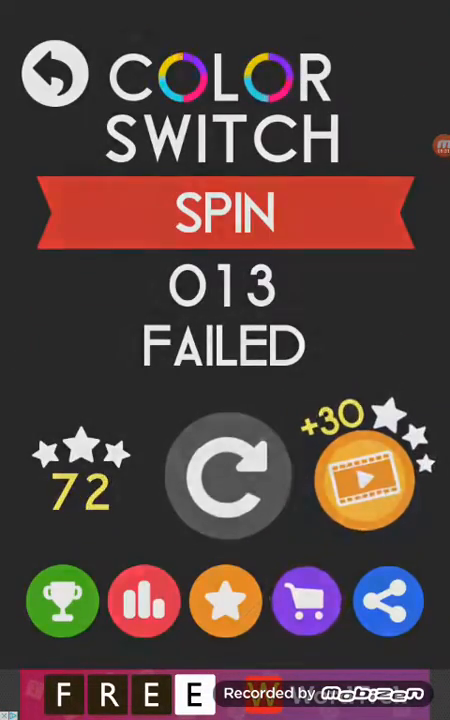
left_click(228, 476)
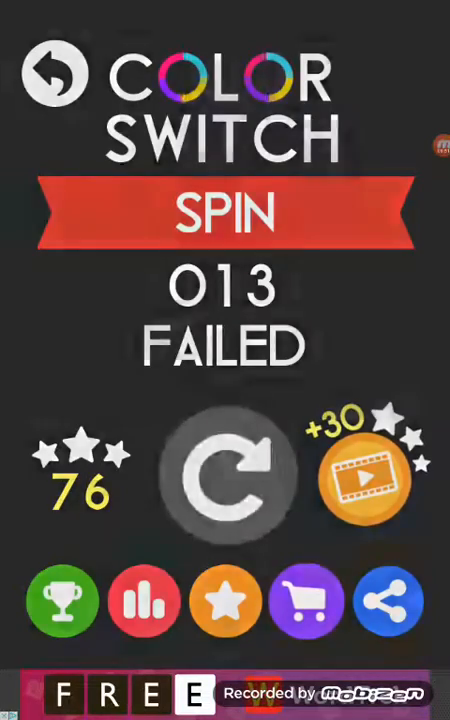
- Restart Spin level 13 two more times after failing, reaching 82 stars
left_click(228, 478)
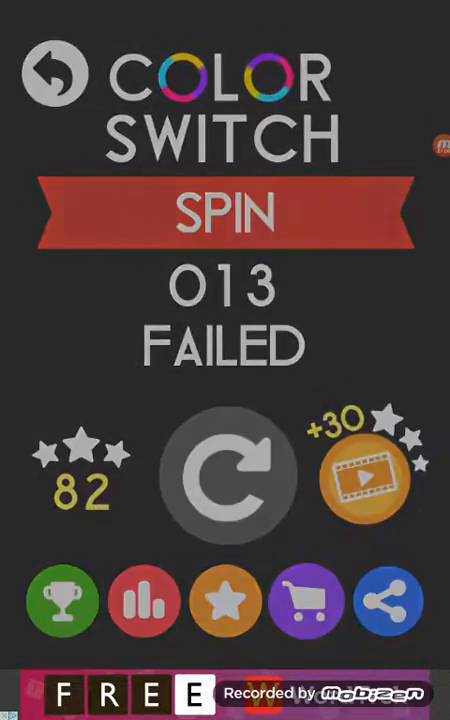
left_click(228, 476)
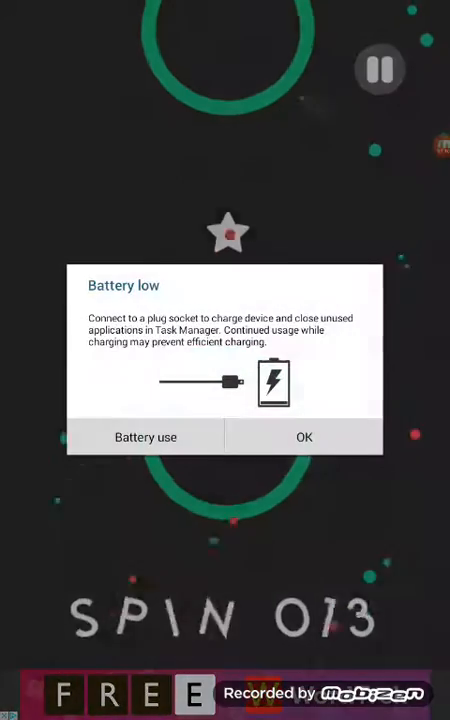